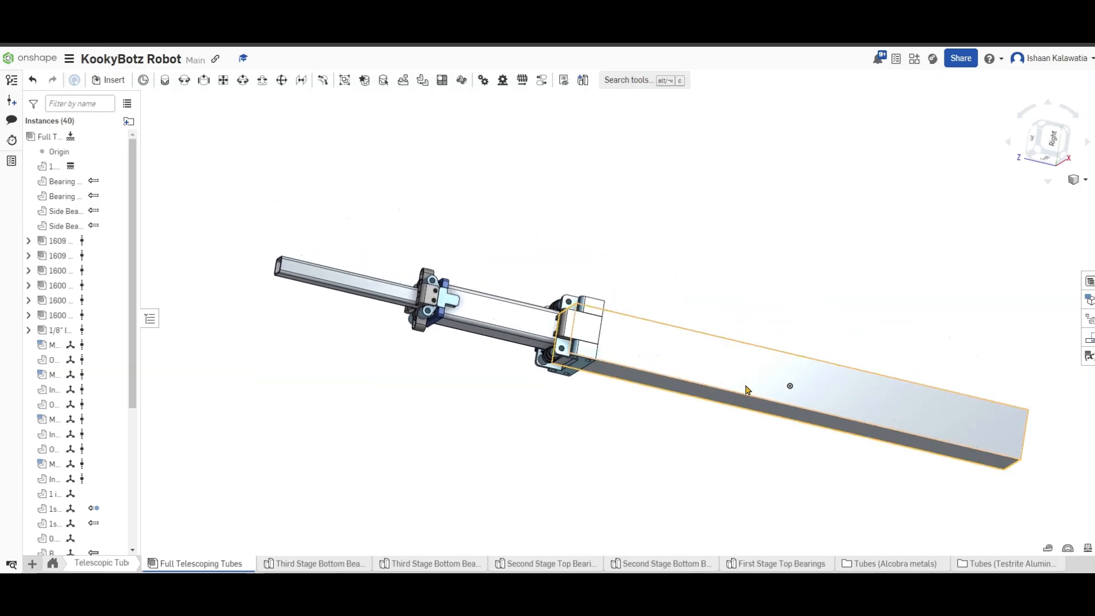
mouse_move(745, 391)
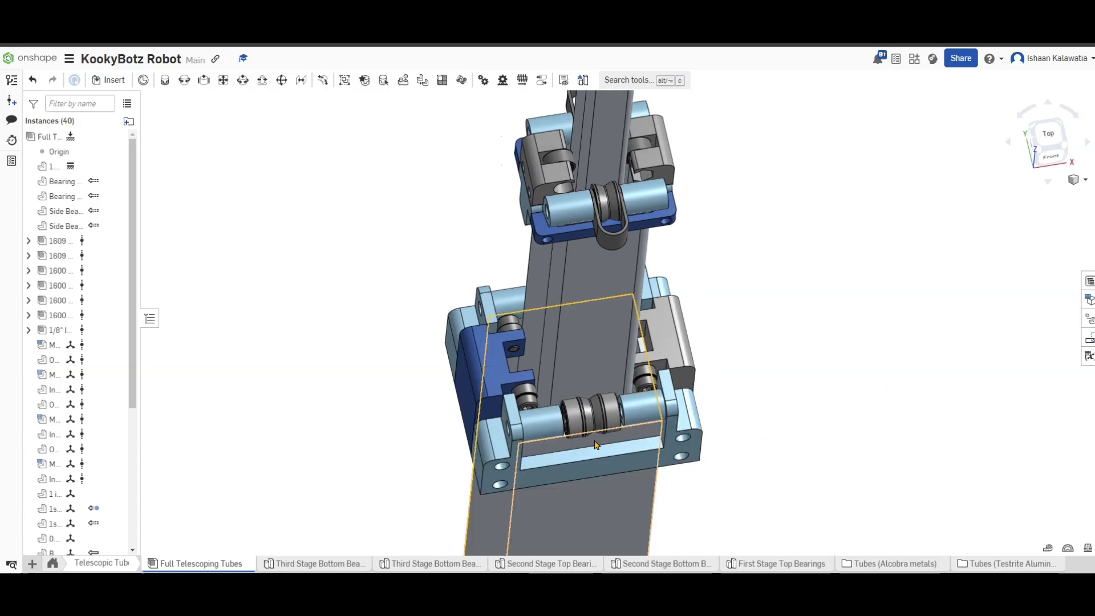
Step: Zoom and orbit onto the bearing blocks and rollers between the nested telescoping tubes
left_click(589, 415)
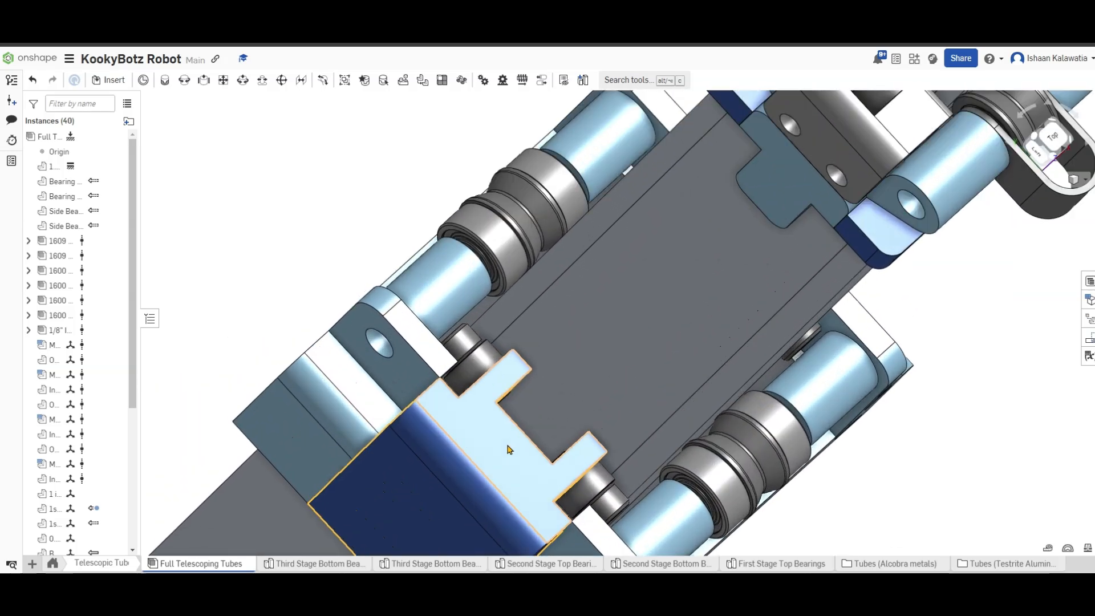
mouse_move(572, 467)
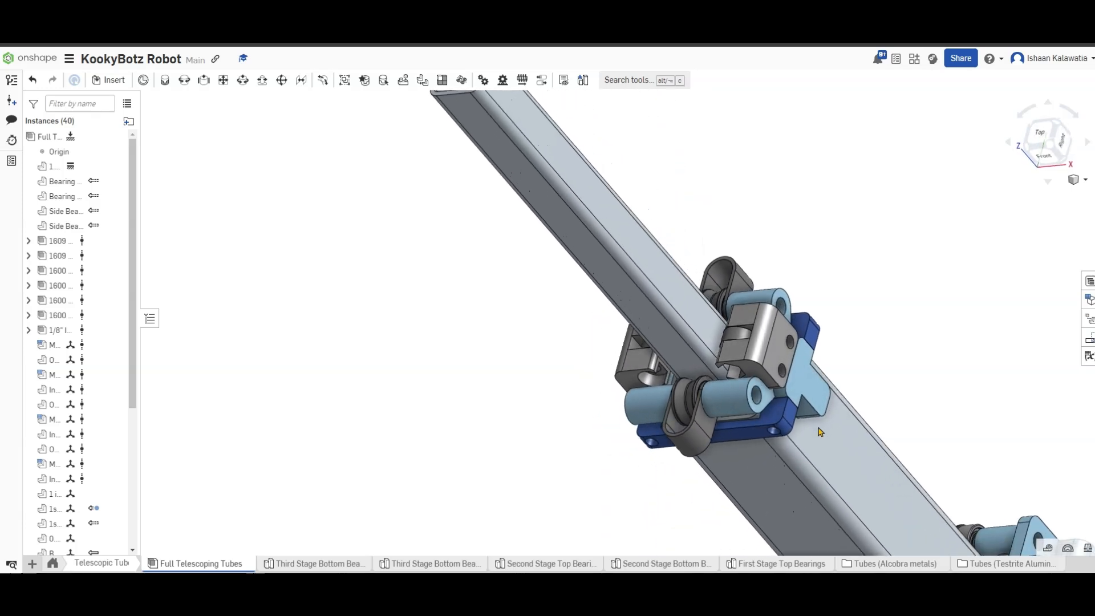
left_click(754, 342)
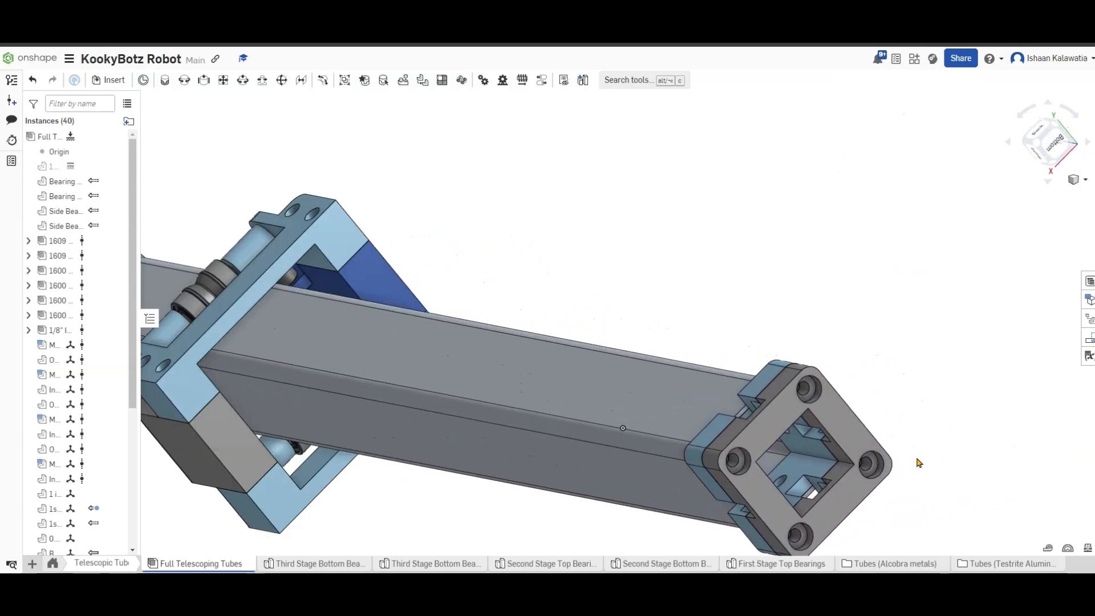
Step: Hide the square end cap at the inner tube end to expose the bearing block and roller slots
left_click_drag(621, 427, 576, 388)
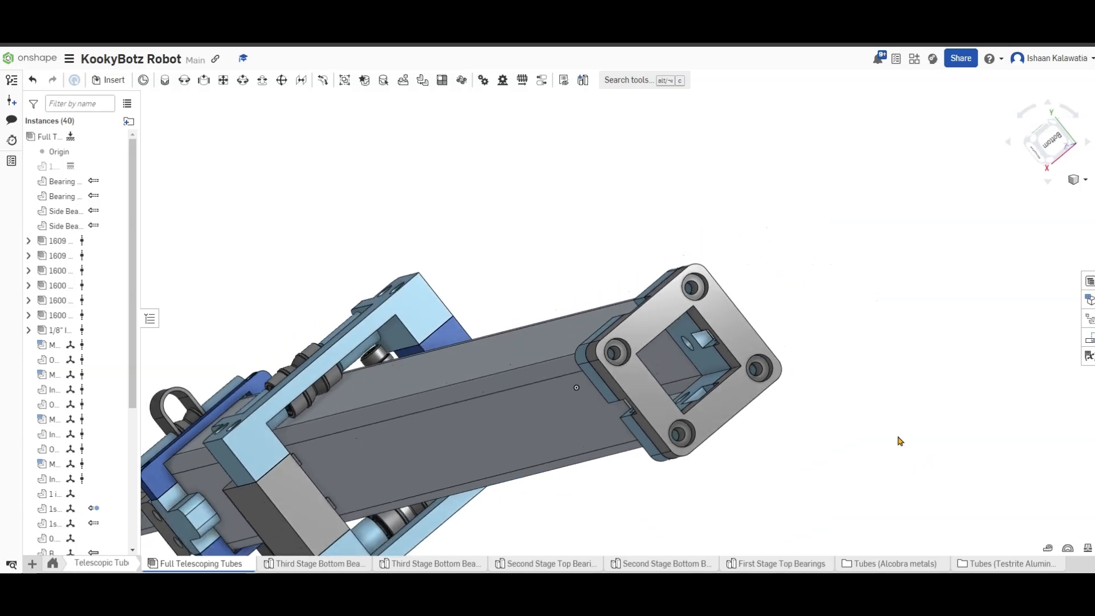
mouse_move(939, 477)
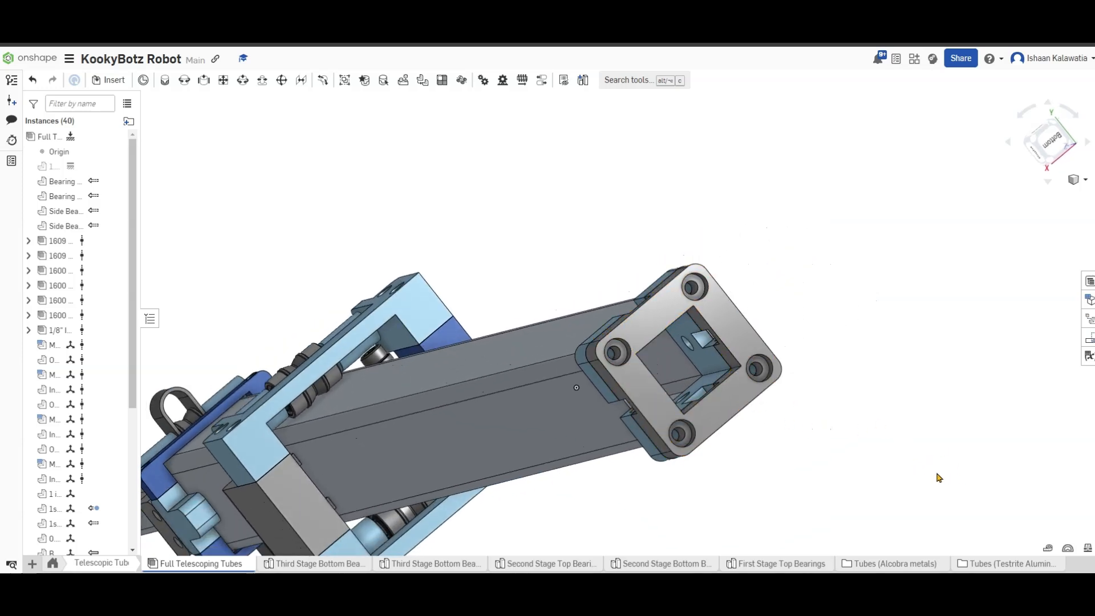
left_click(678, 328)
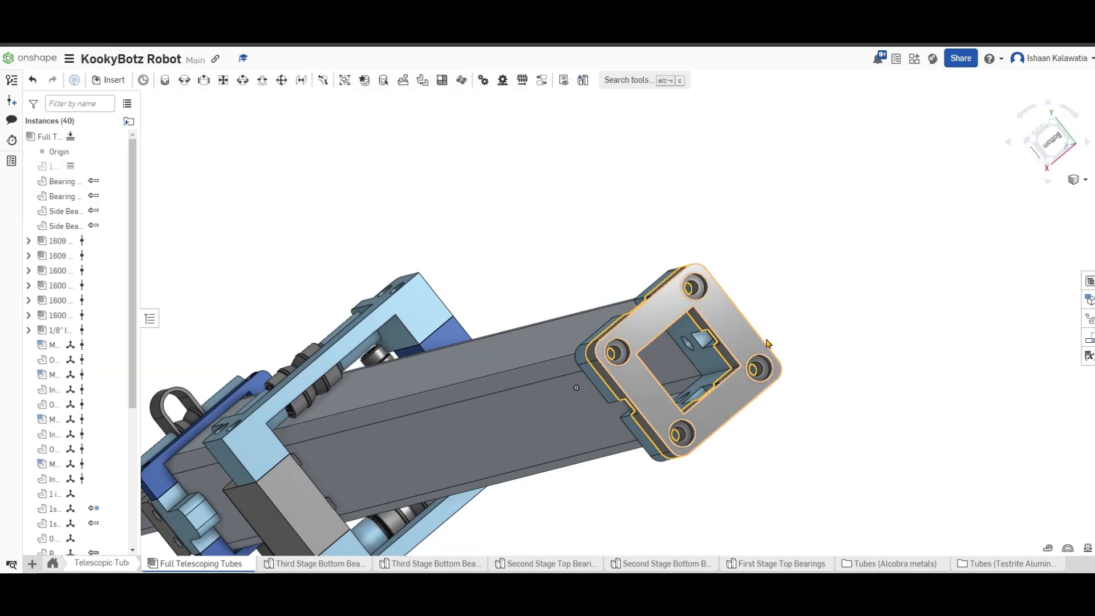
left_click(798, 342)
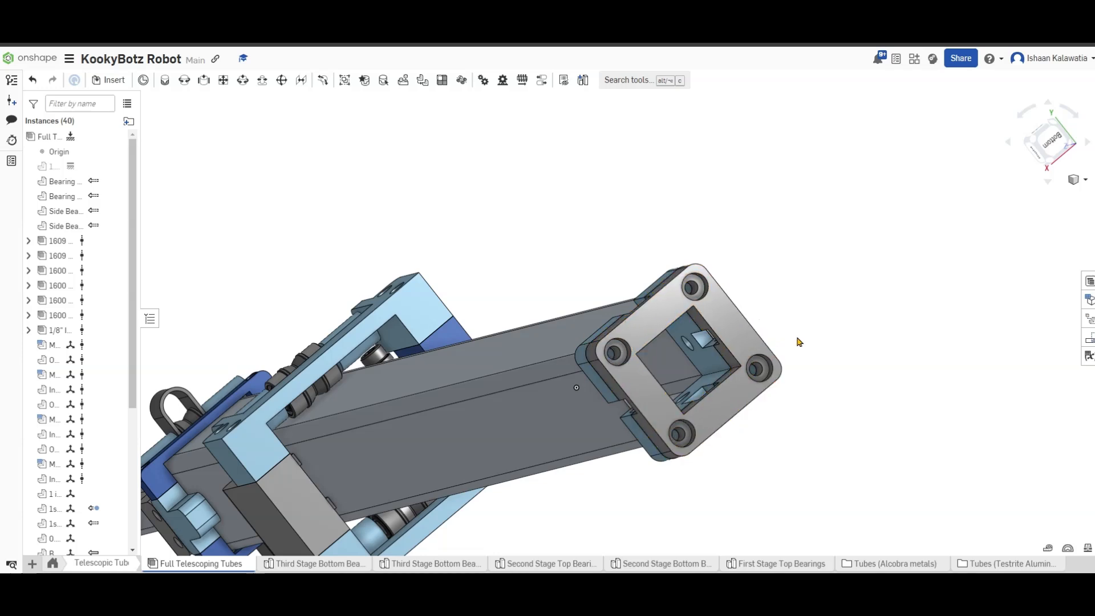
left_click(671, 349)
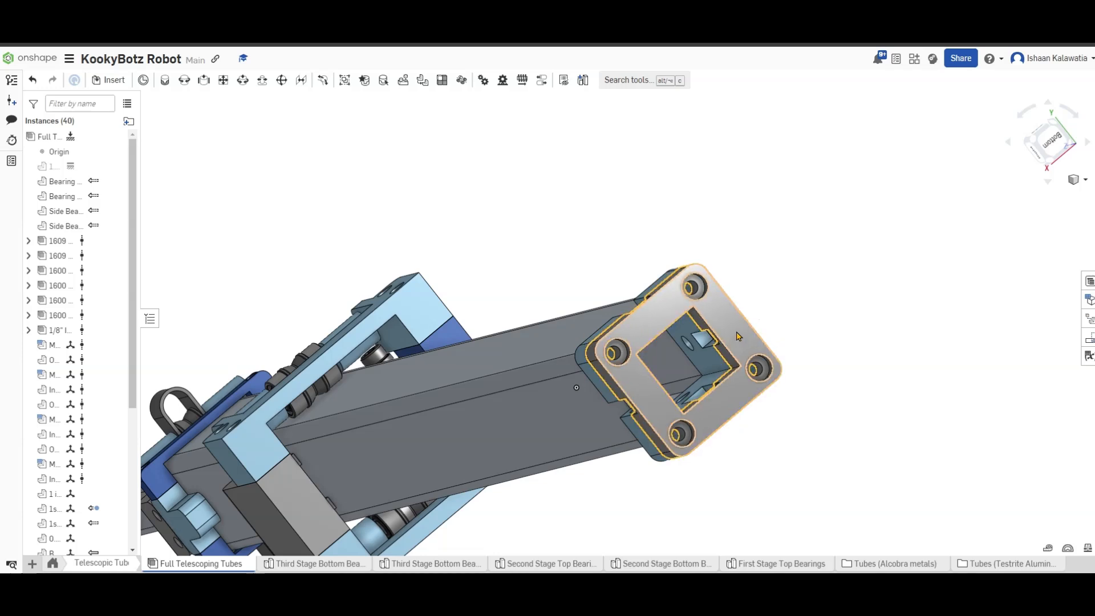
right_click(733, 336)
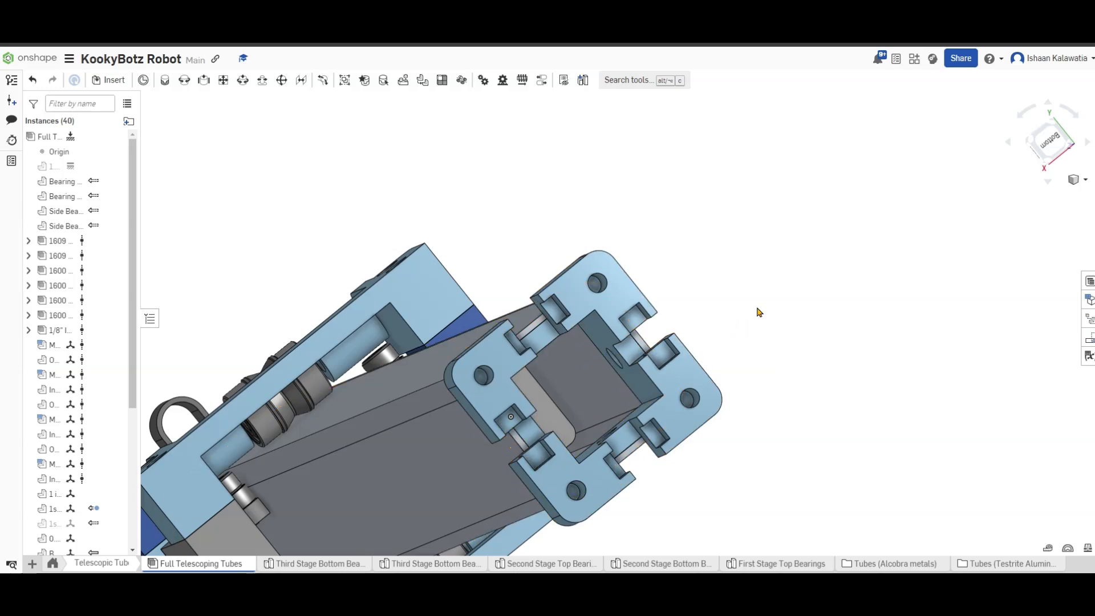
left_click(671, 337)
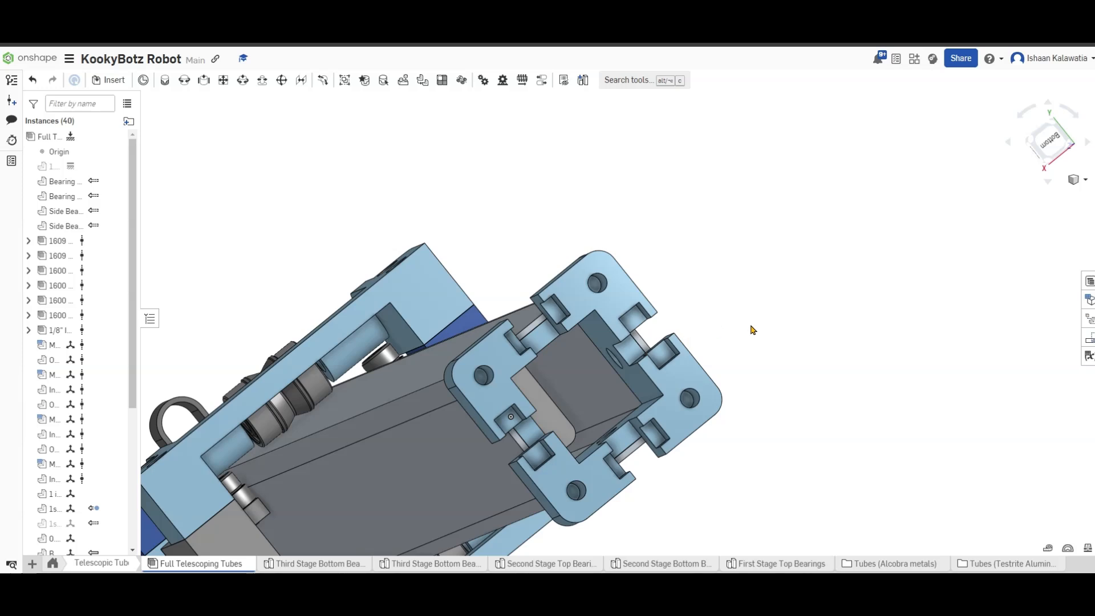
mouse_move(745, 314)
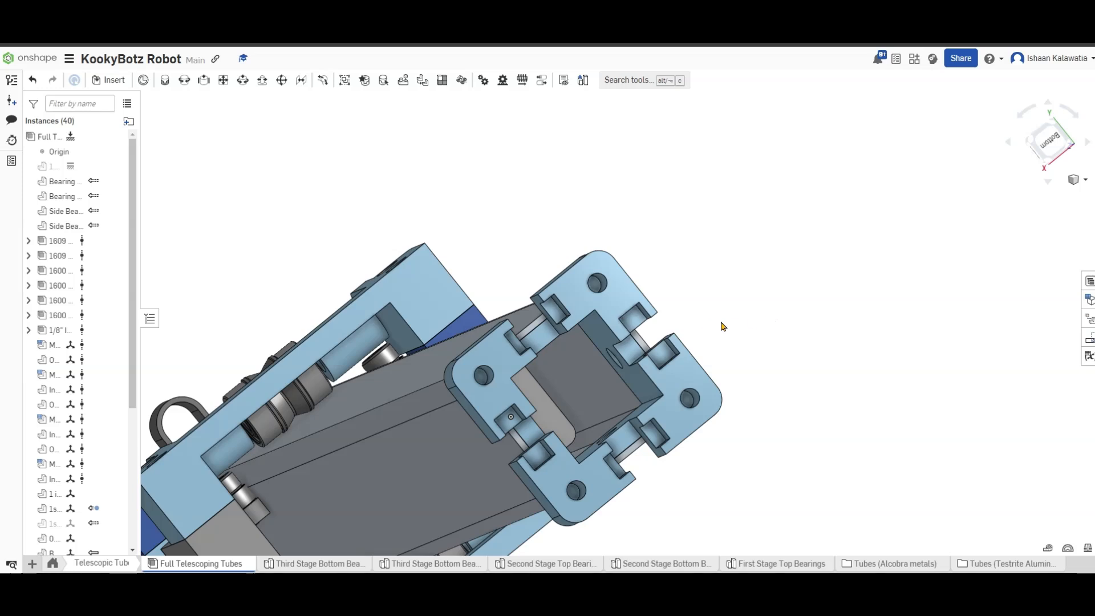
left_click(674, 363)
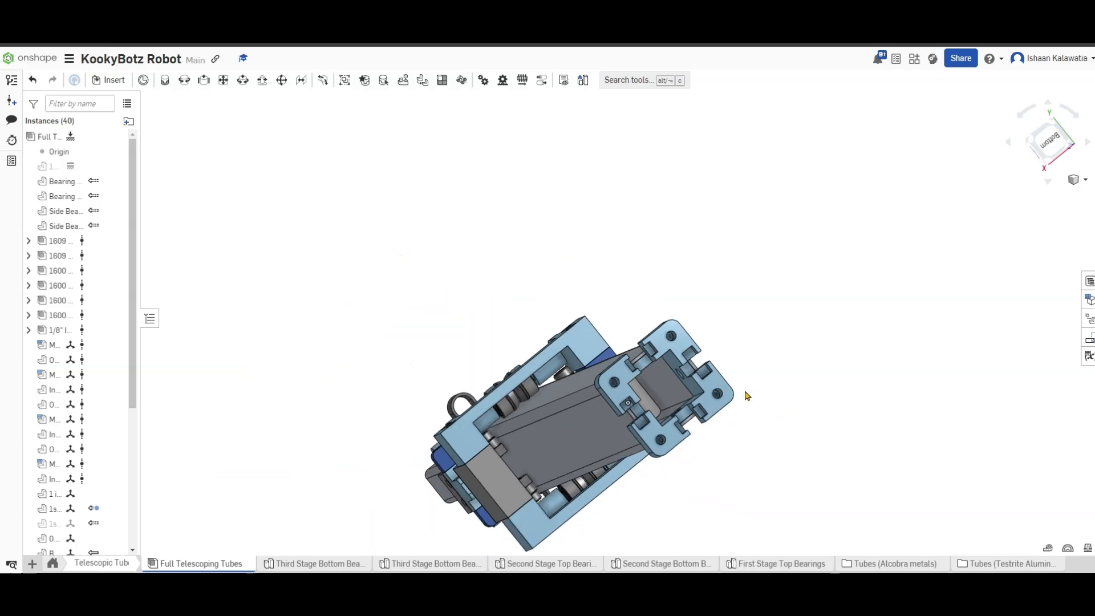
mouse_move(780, 427)
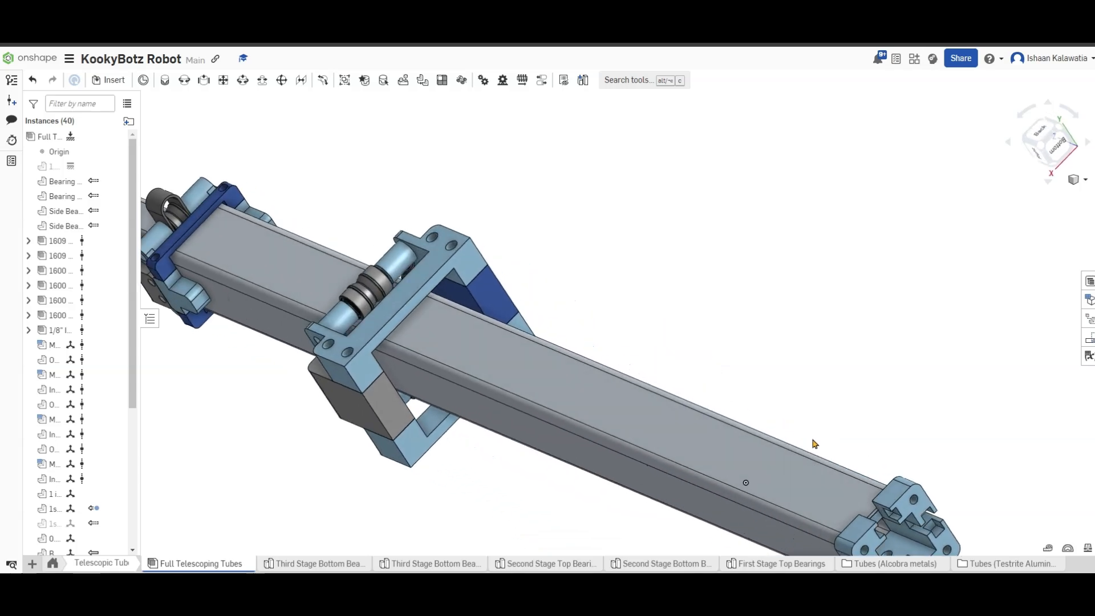
mouse_move(766, 106)
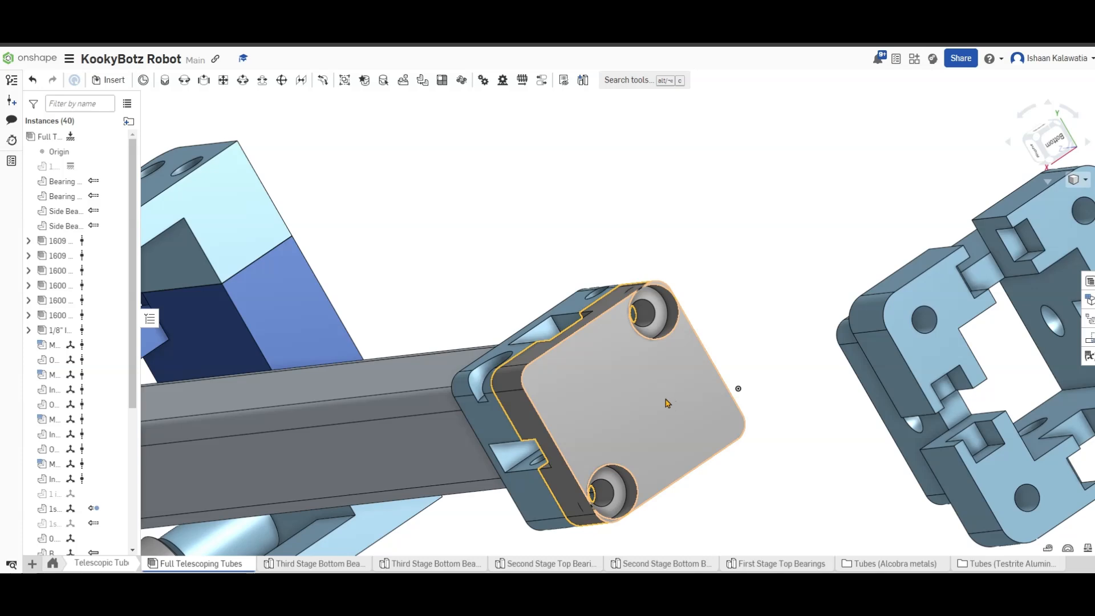
Step: Hide the 3rd Stage Connection Cap to reveal its mount, then go to the Chassis folder
right_click(665, 402)
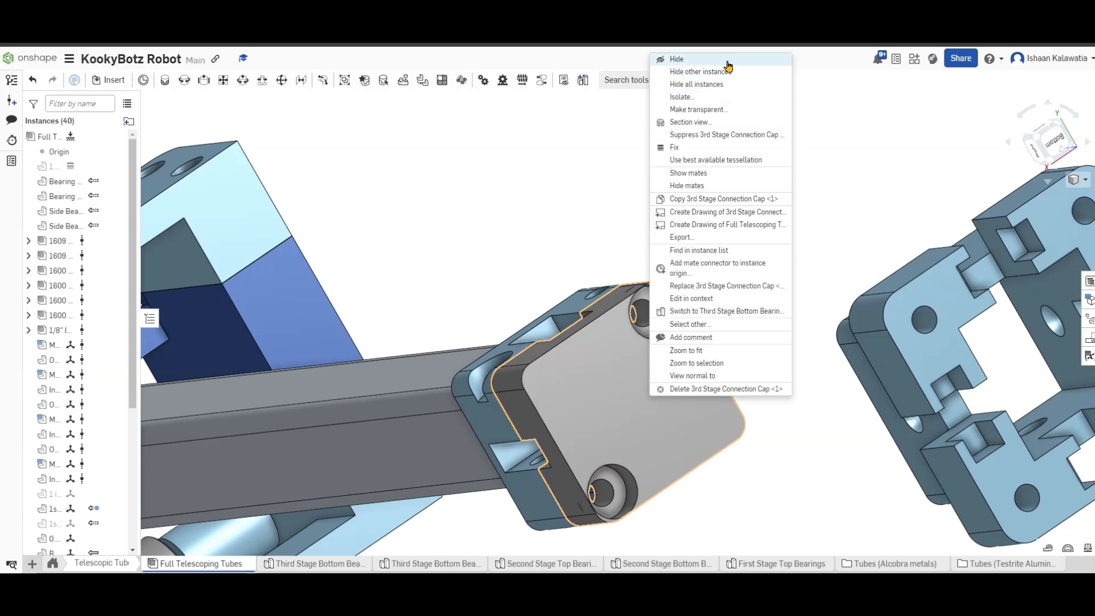
left_click(676, 58)
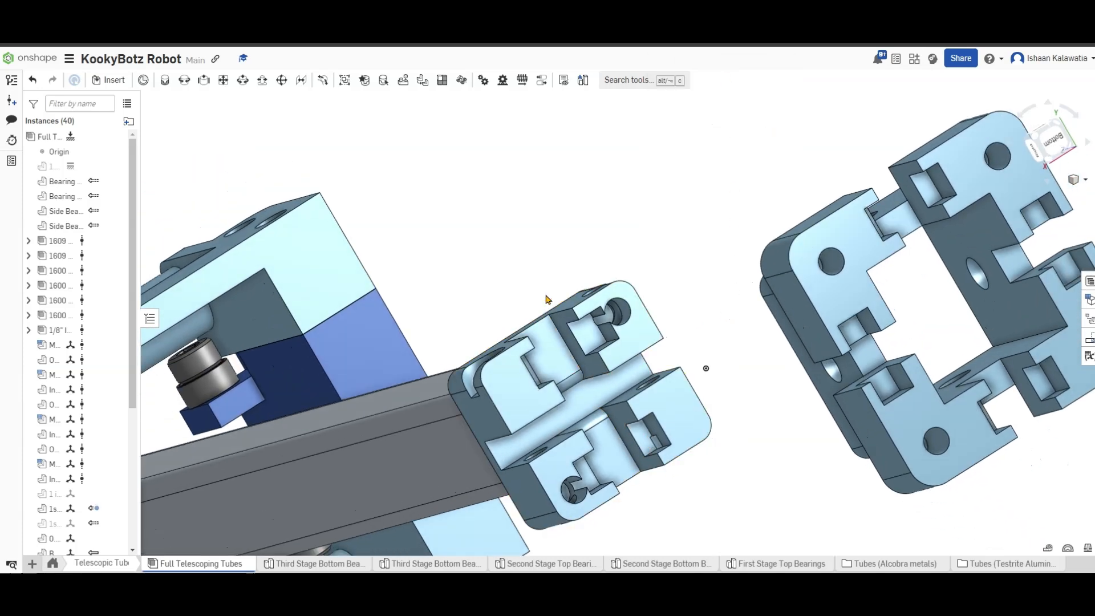
left_click(579, 366)
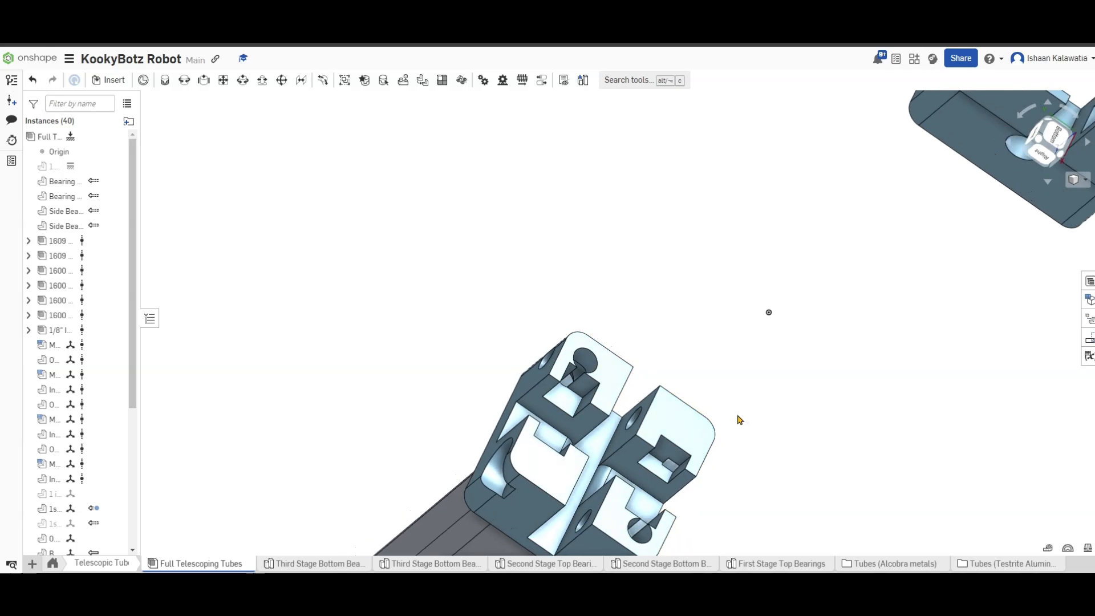
left_click(548, 506)
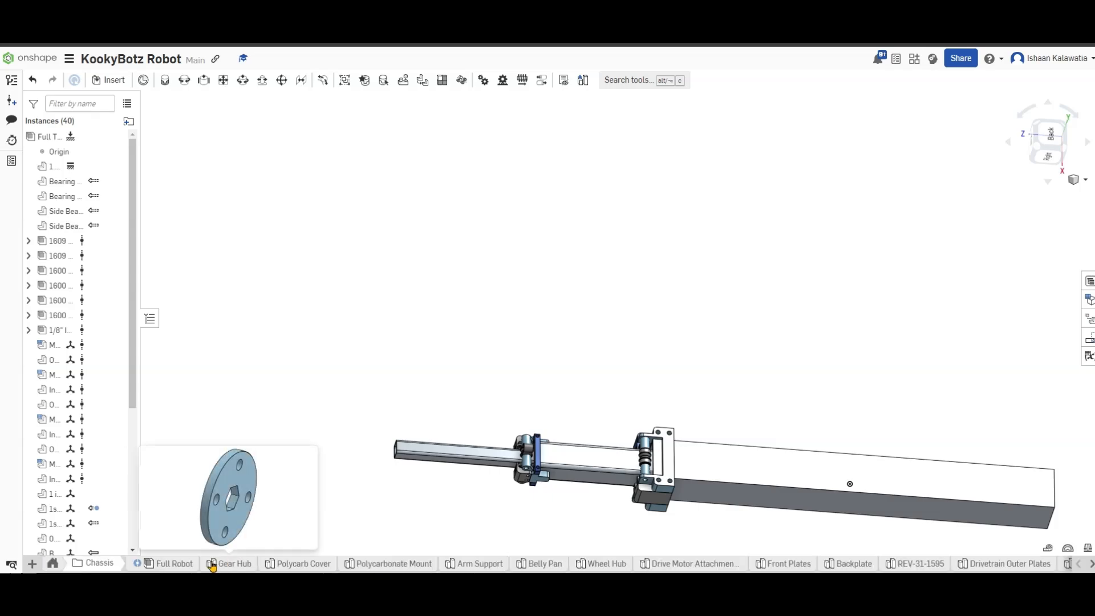
Step: In the Full Robot assembly, examine the large drivetrain sprocket, gears and motors inside the chassis
left_click(173, 563)
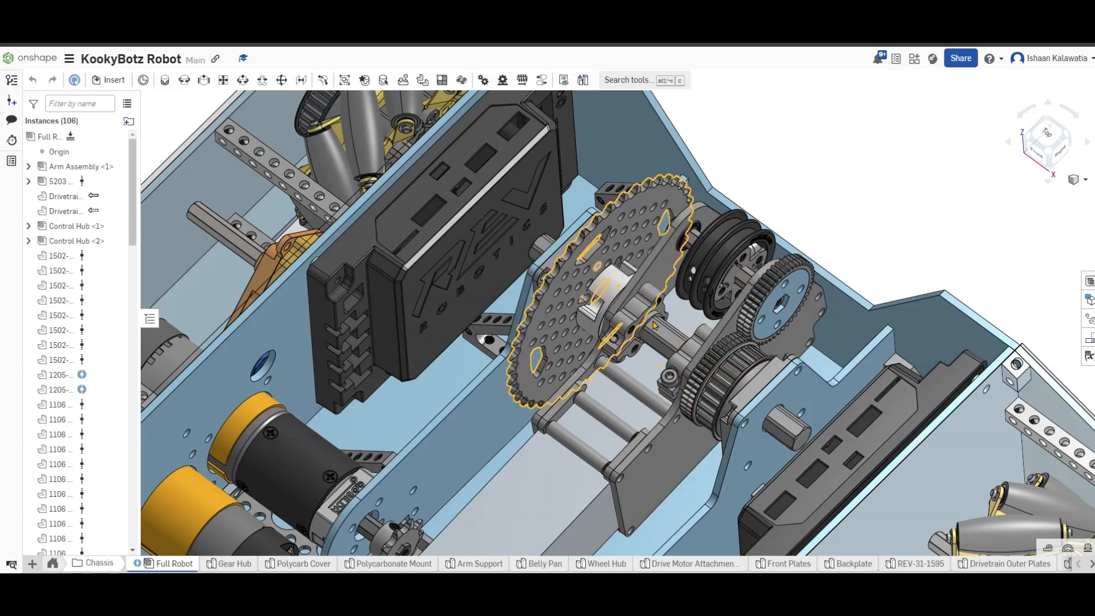
left_click(664, 342)
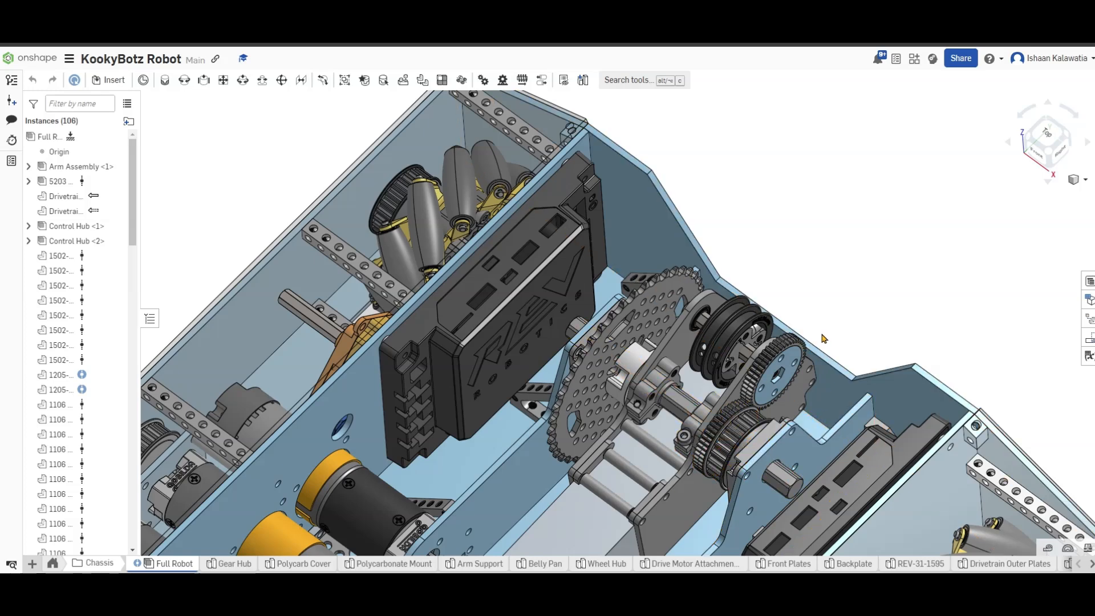
left_click(677, 406)
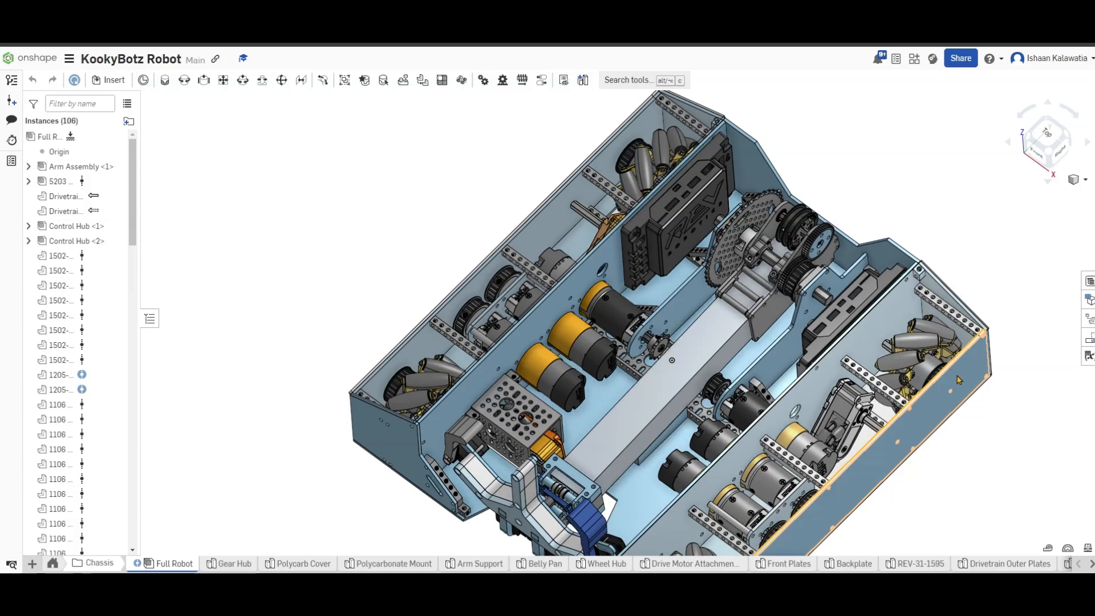
Step: Orbit the Full Robot to a front isometric view
left_click_drag(959, 379, 968, 478)
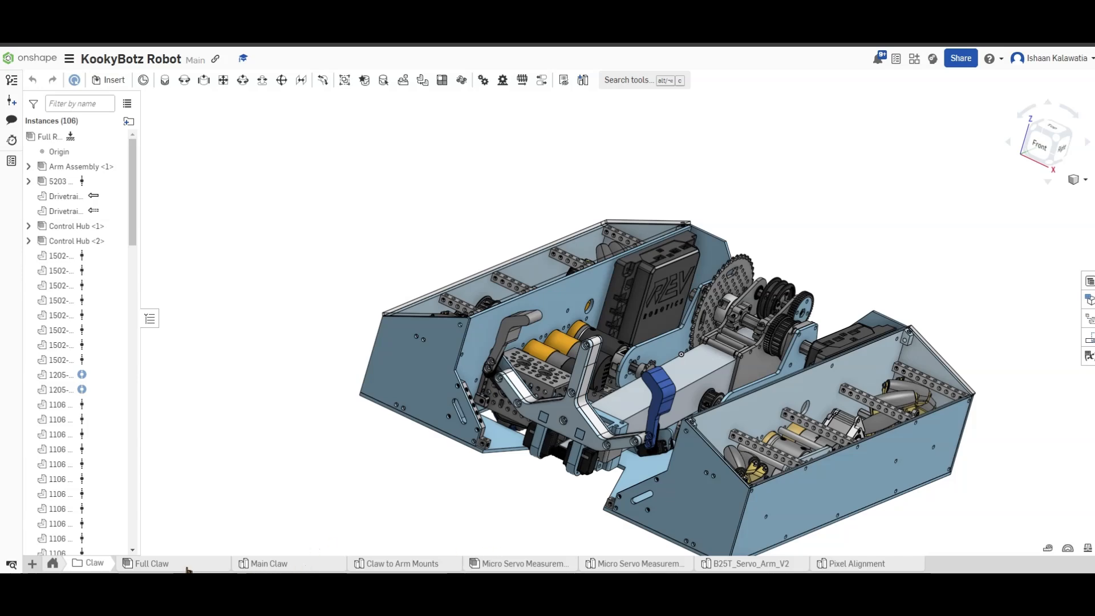
Step: In the Full Claw assembly, orbit around the plates, micro servos and claw fingers to an isometric view
left_click(151, 564)
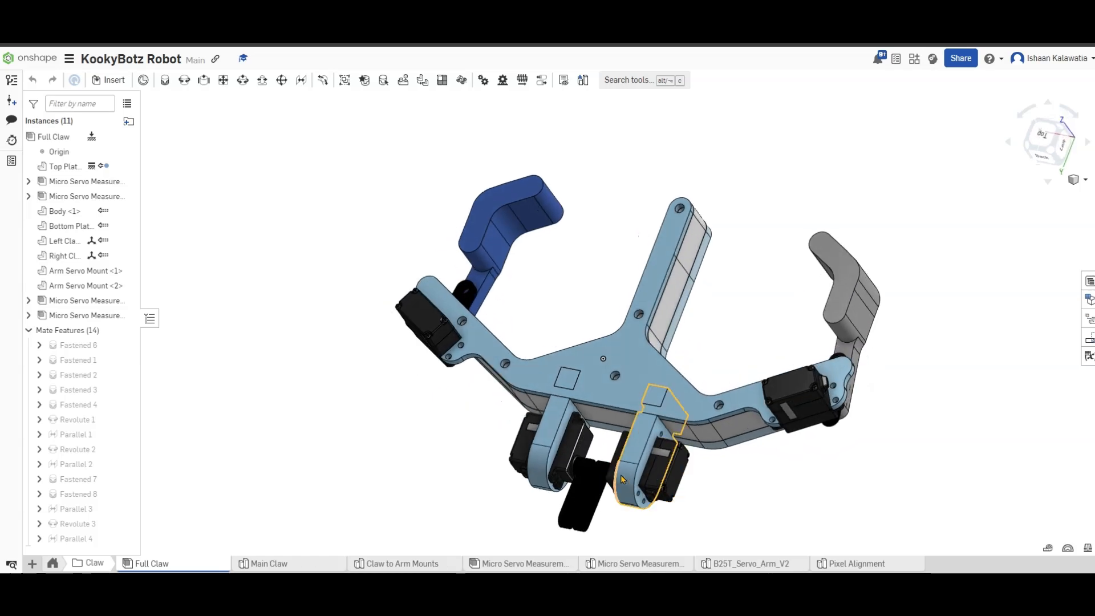
left_click_drag(620, 479, 806, 468)
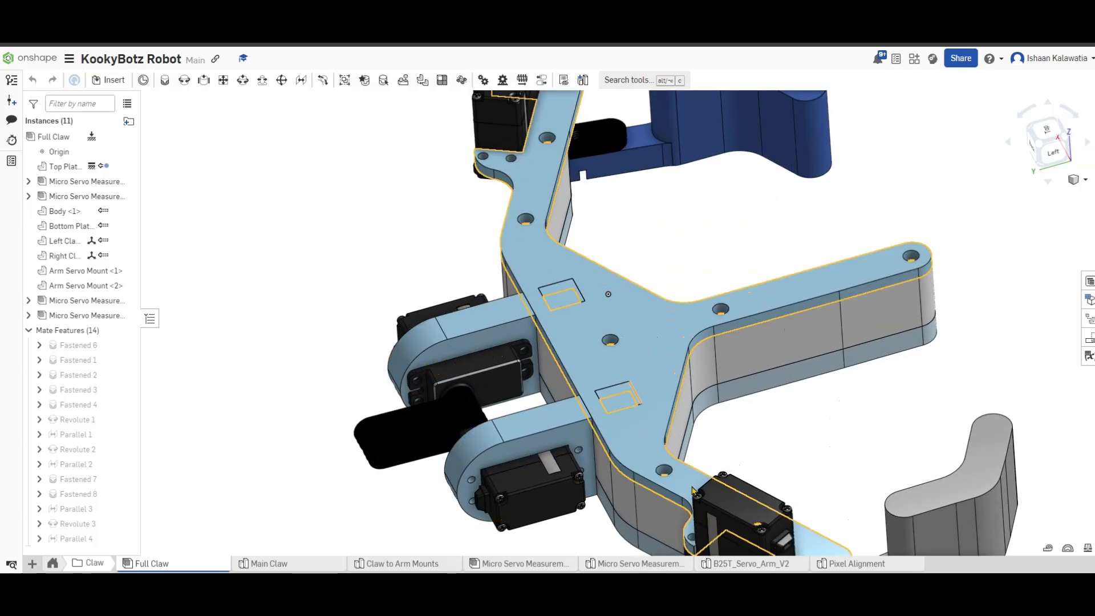
left_click_drag(691, 489, 817, 489)
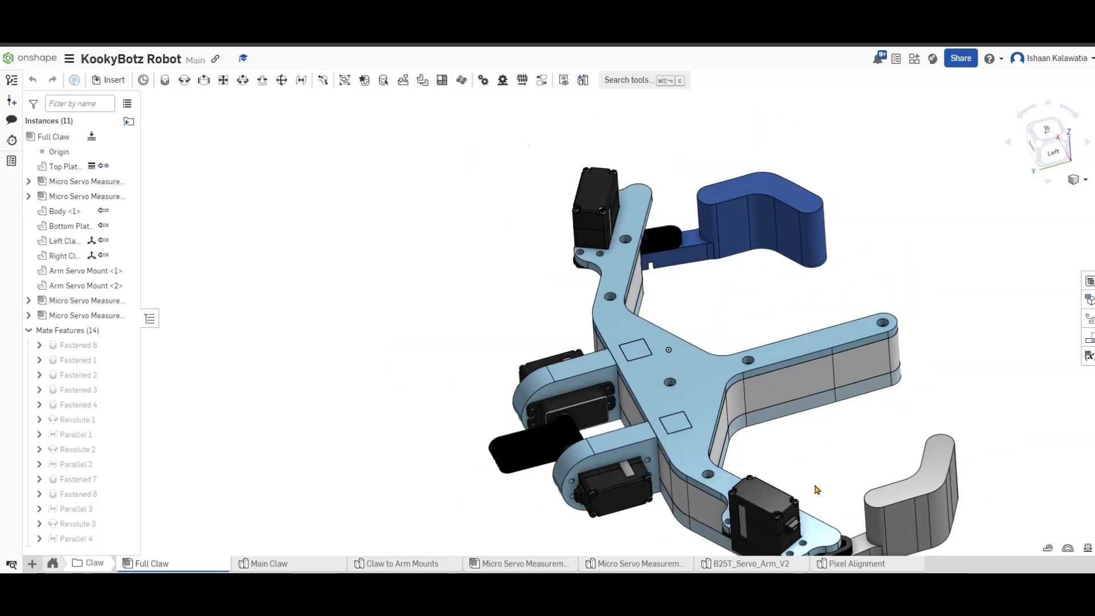
left_click_drag(817, 489, 879, 425)
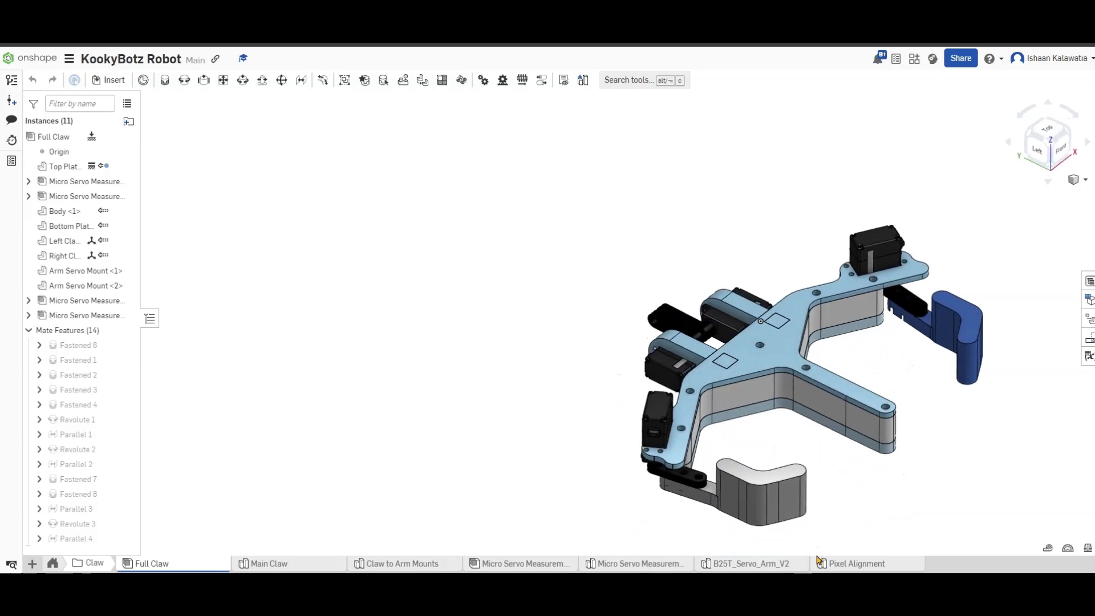
mouse_move(822, 549)
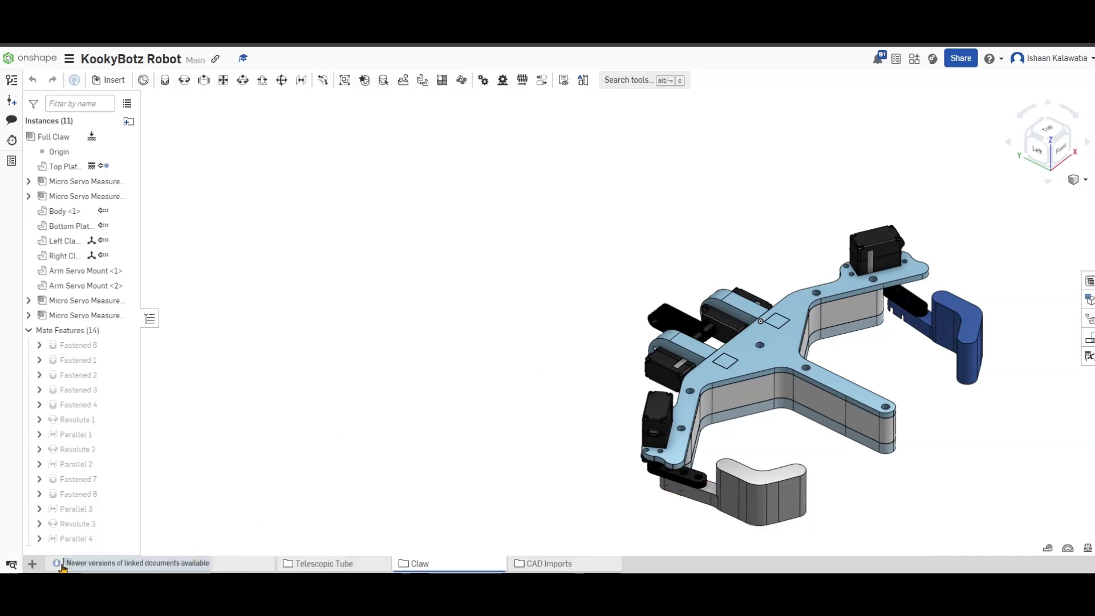
Step: Return to the top-level Full Robot assembly and orbit the complete robot slightly
left_click(91, 563)
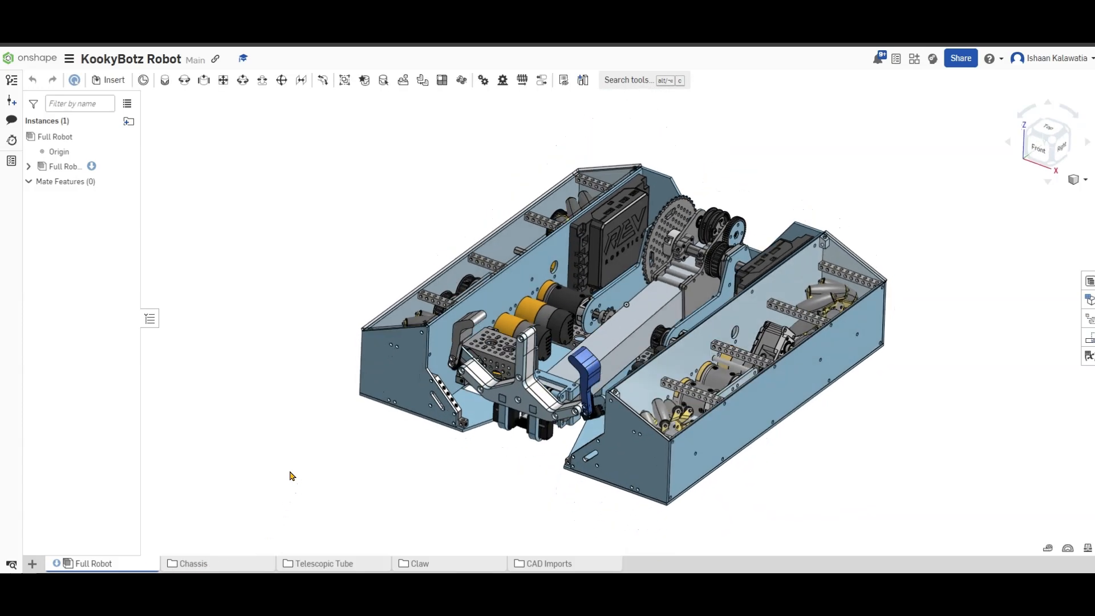
left_click_drag(291, 475, 855, 434)
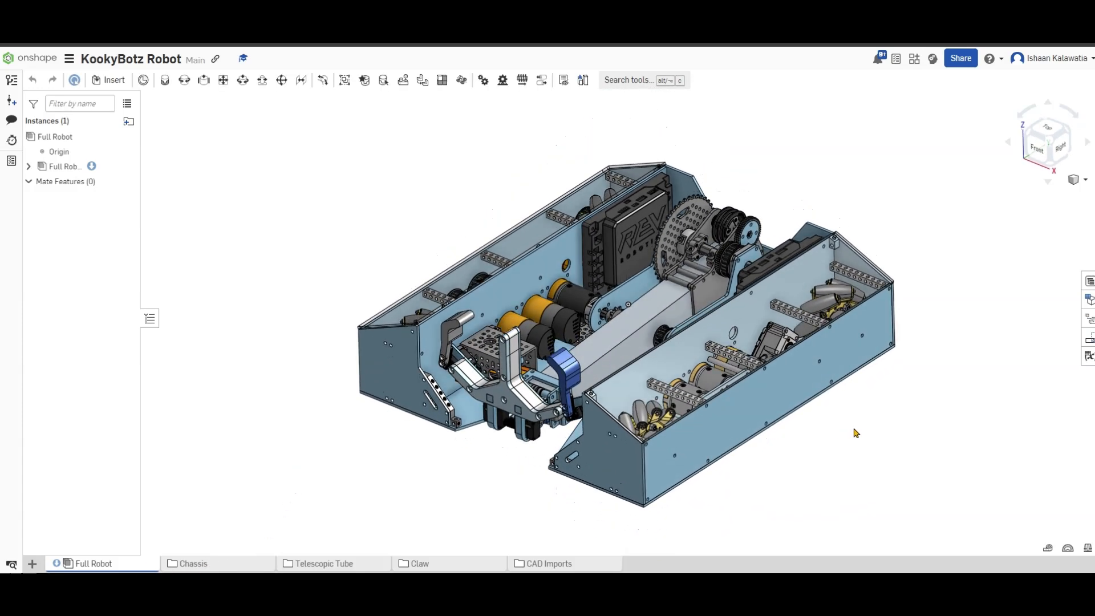